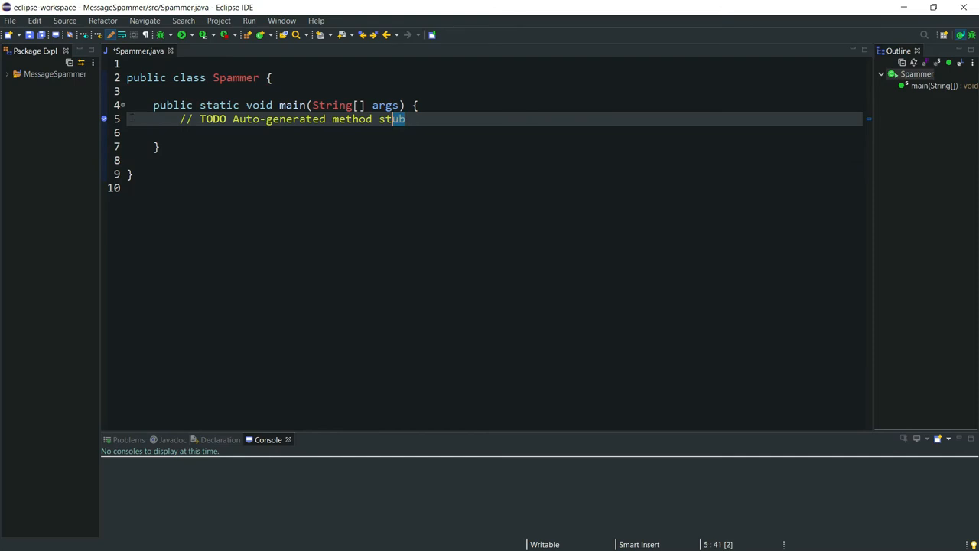
Replace main's TODO comment with the statement Robot robot = new Robot();
key(Delete)
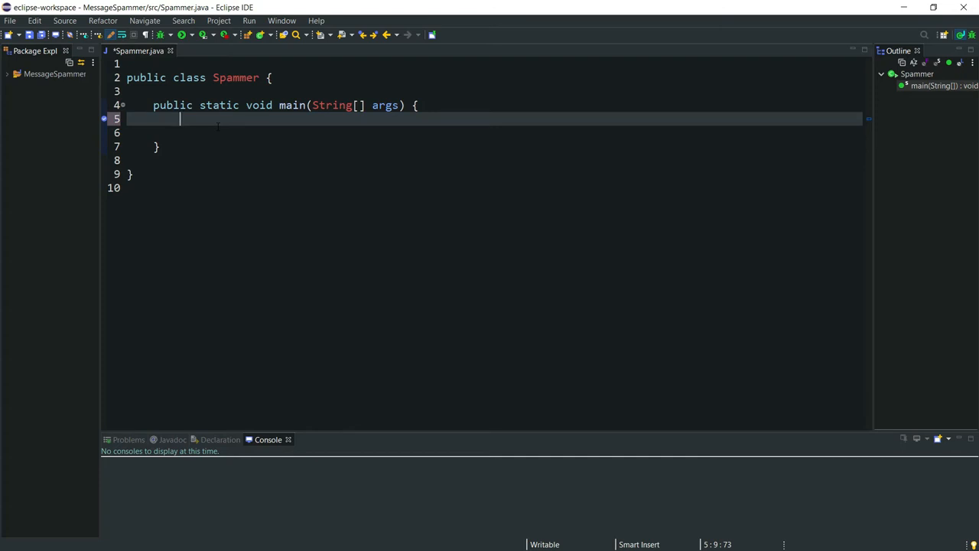
key(Return)
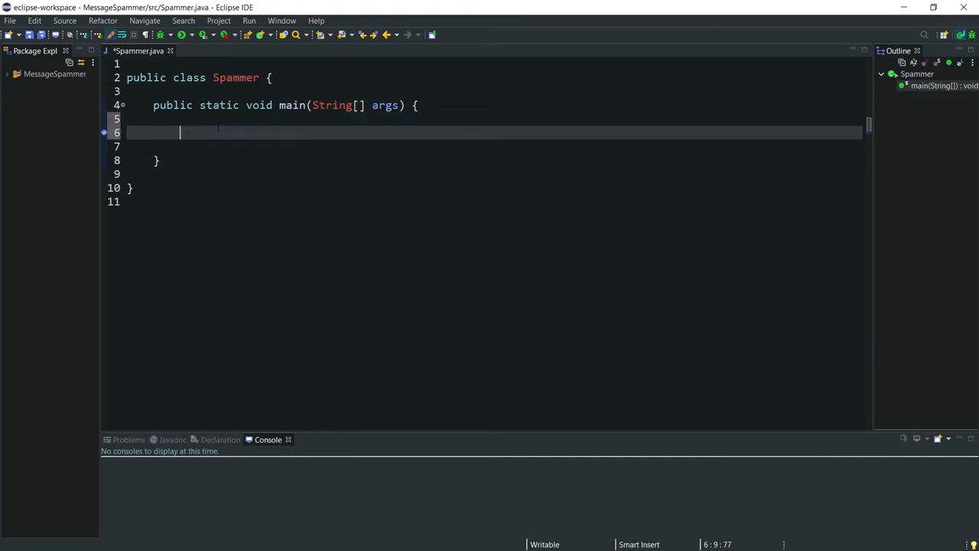
text(R)
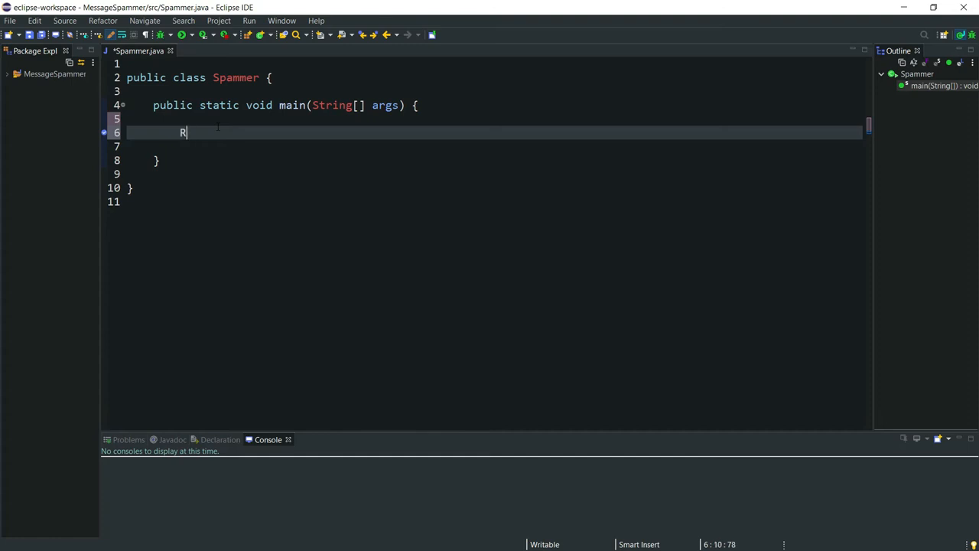
text(obot robot = new Ro)
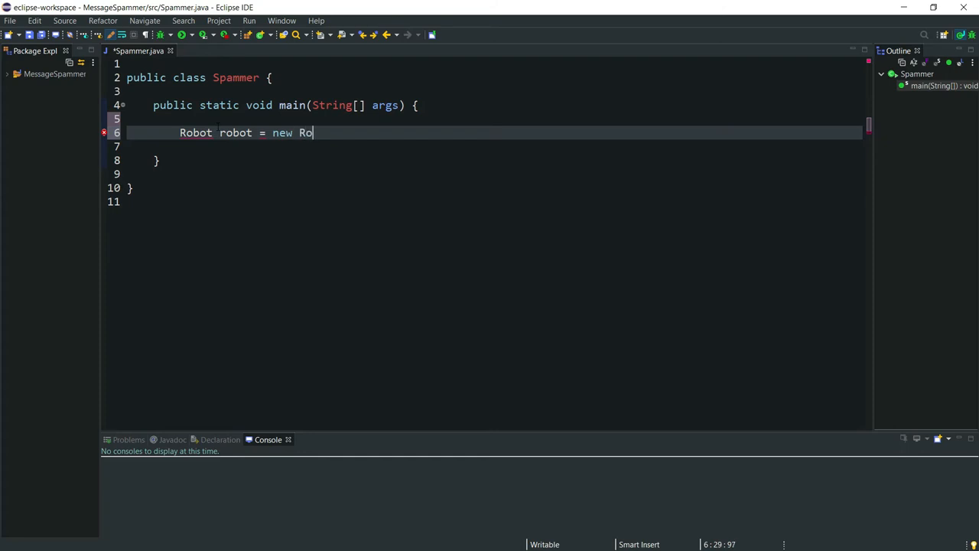
text(bot();)
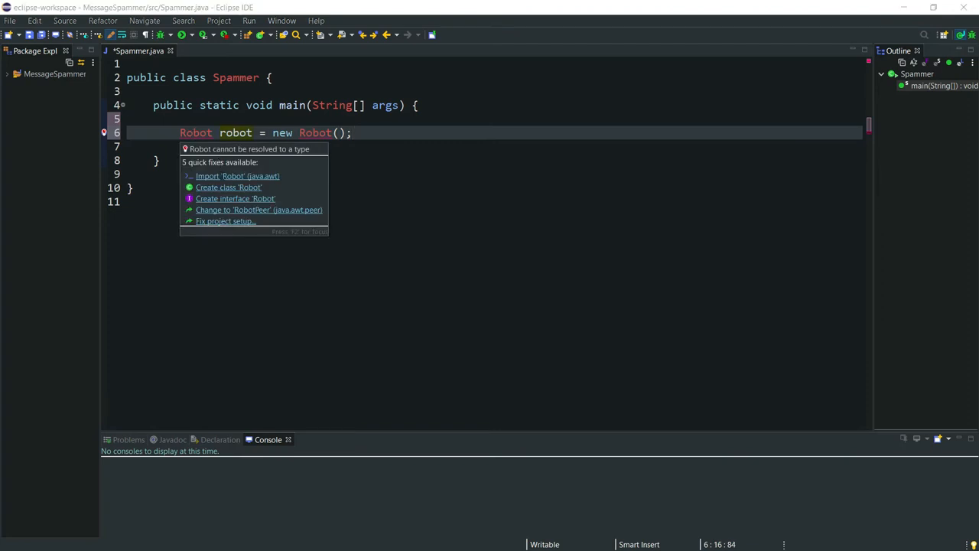
Apply quick fixes importing java.awt.Robot and adding throws AWTException to main
click(237, 176)
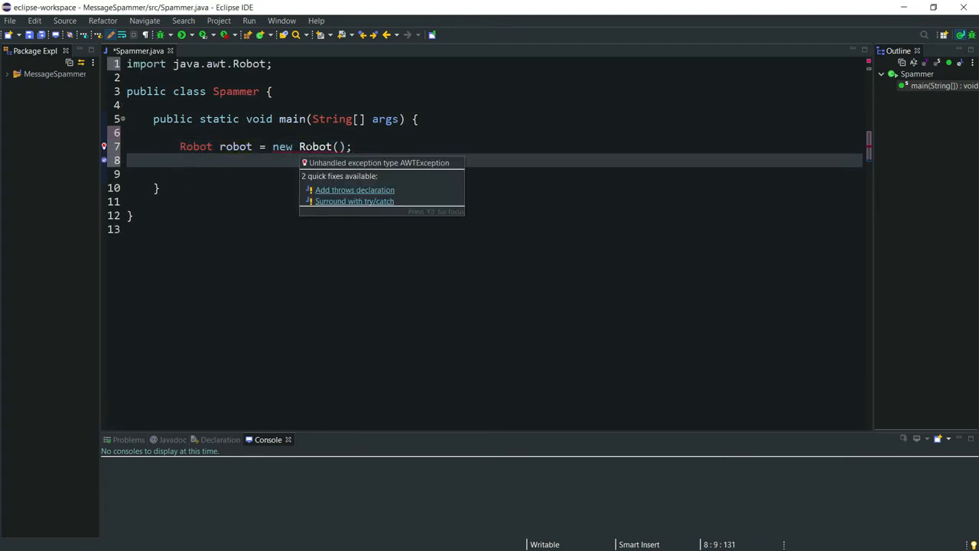
mouse_move(343, 194)
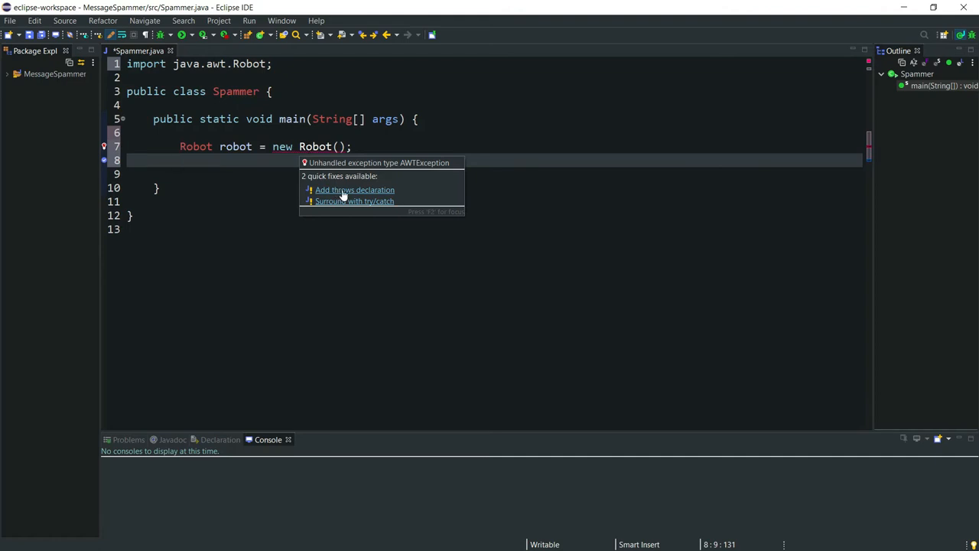
click(354, 190)
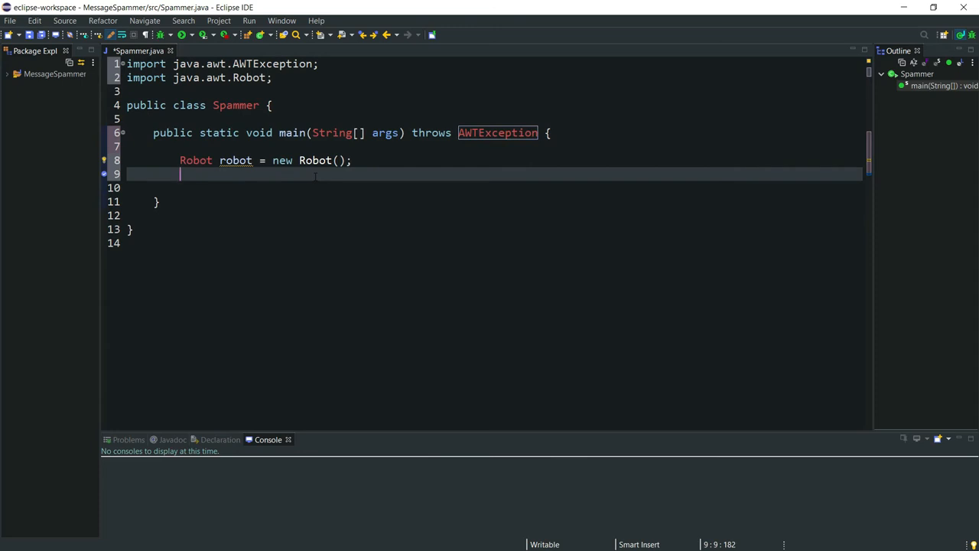
Declare Scanner scanner = new Scanner(System.in); and import java.util.Scanner
text(Scanner)
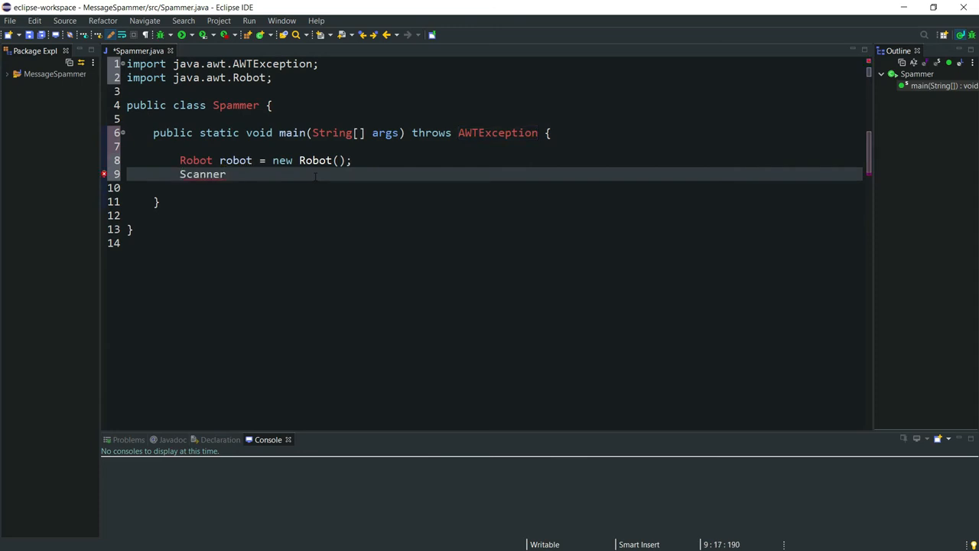
text(scanner = new)
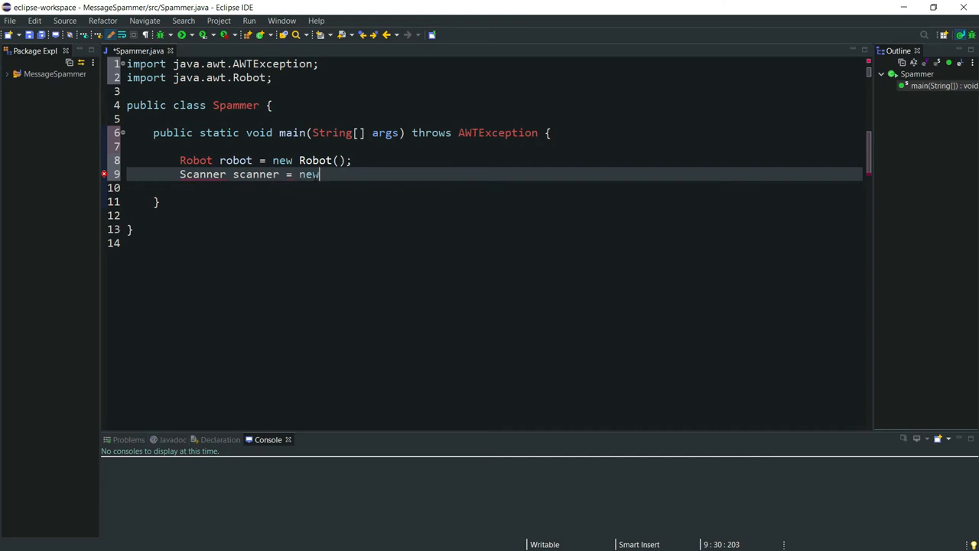
text(Scanner)
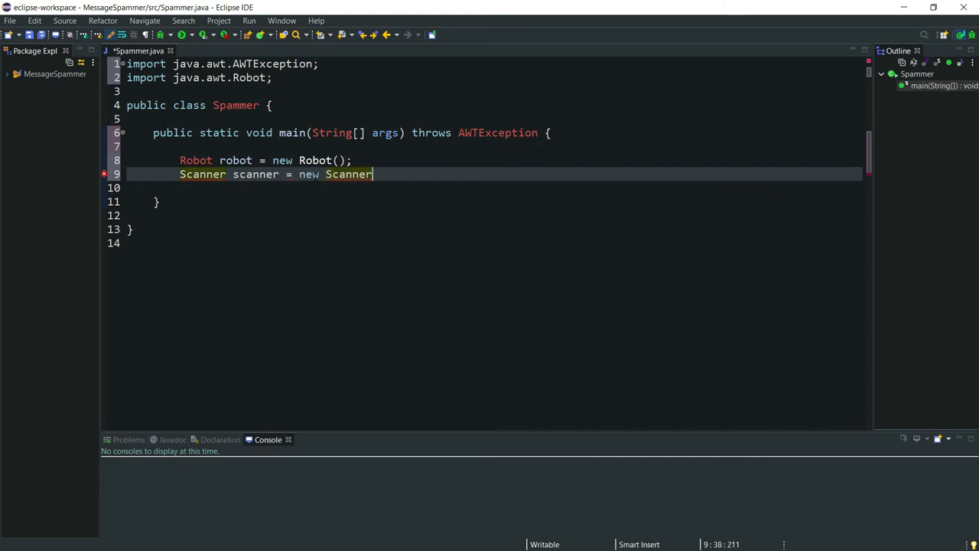
text((Sys)
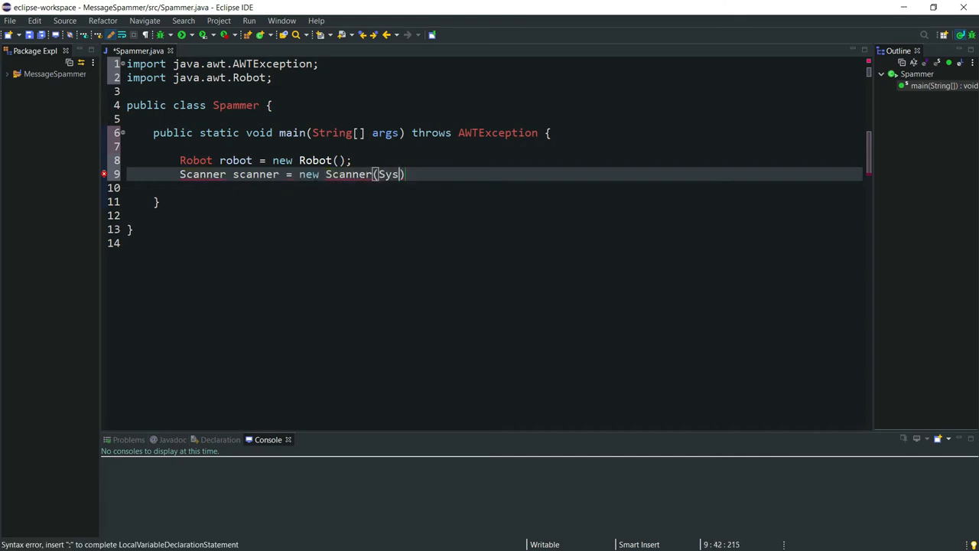
text(tem.)
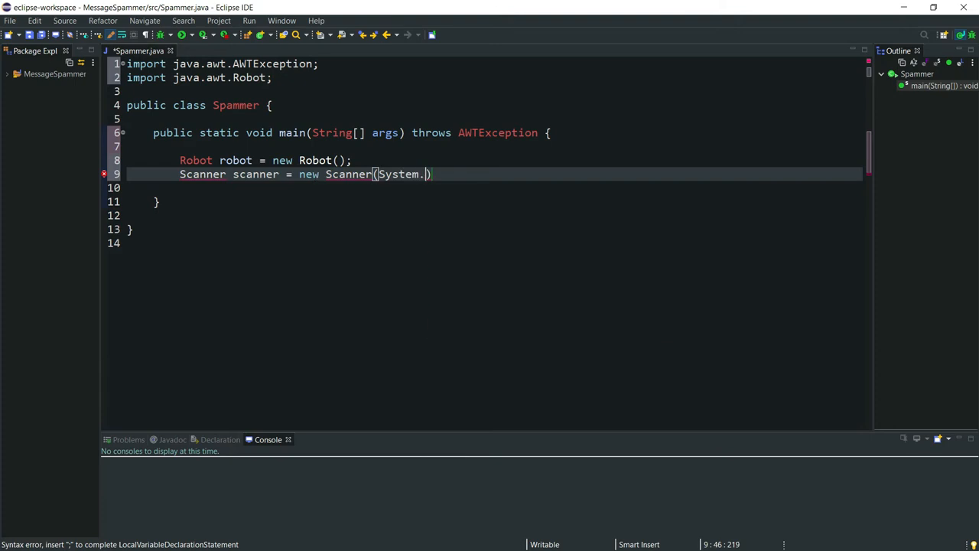
text(in);)
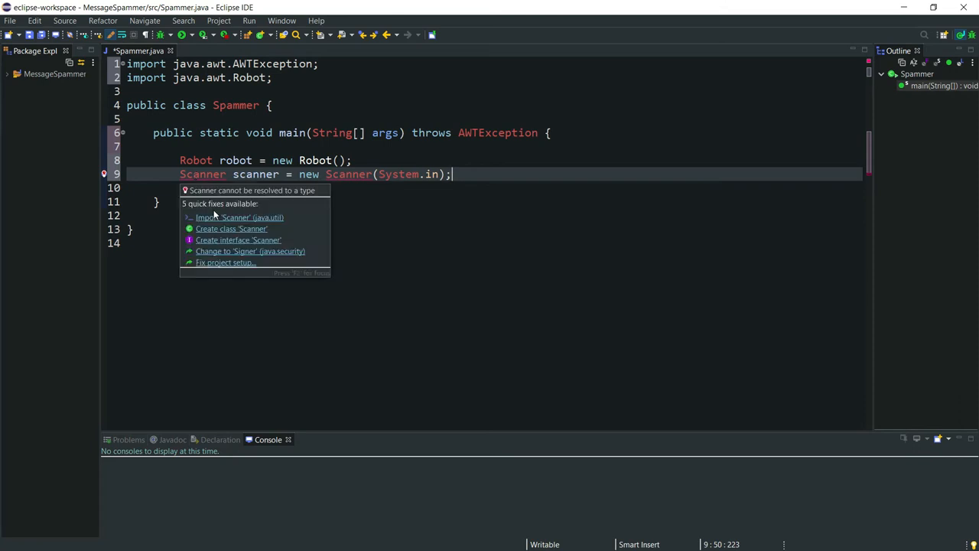
click(240, 217)
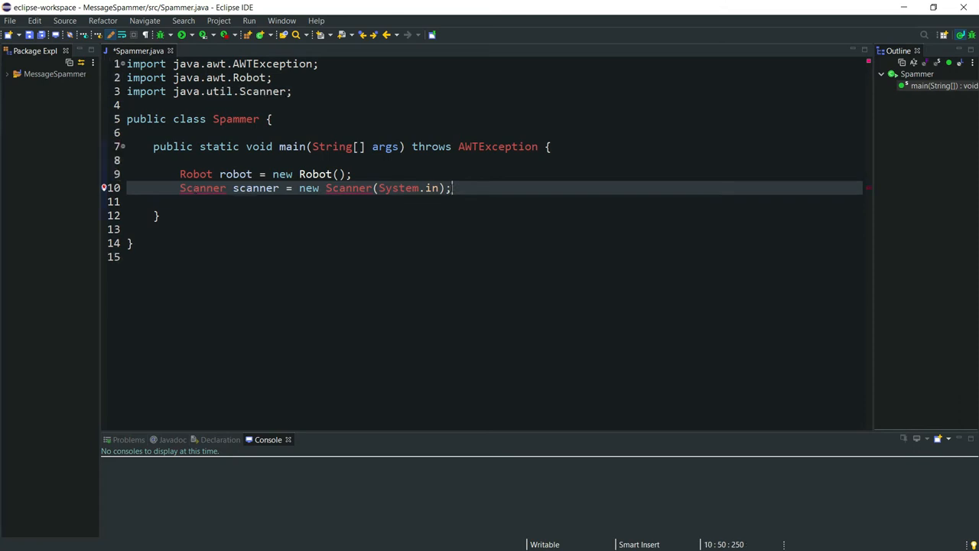
Print the prompt "Enter your text:" with System.out.println
text(S)
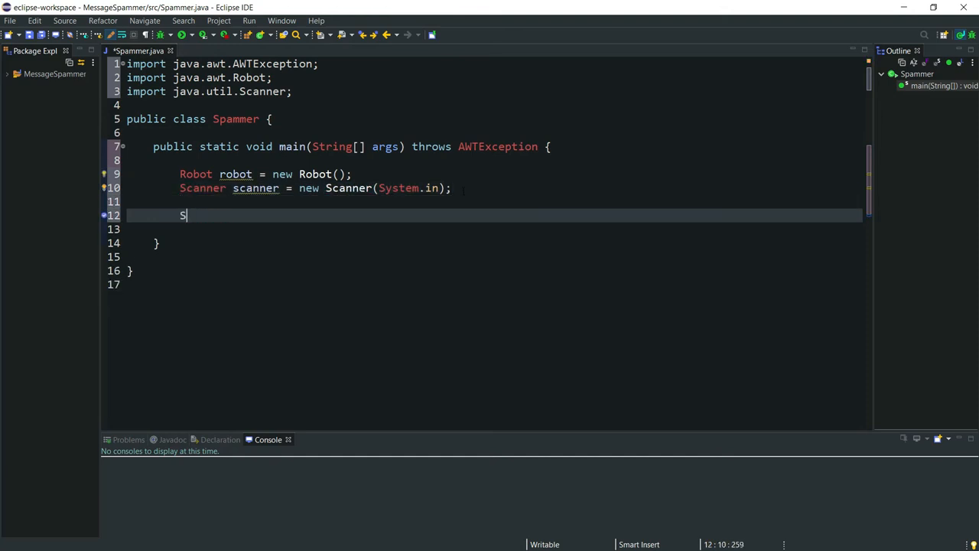
text(ystem.out.)
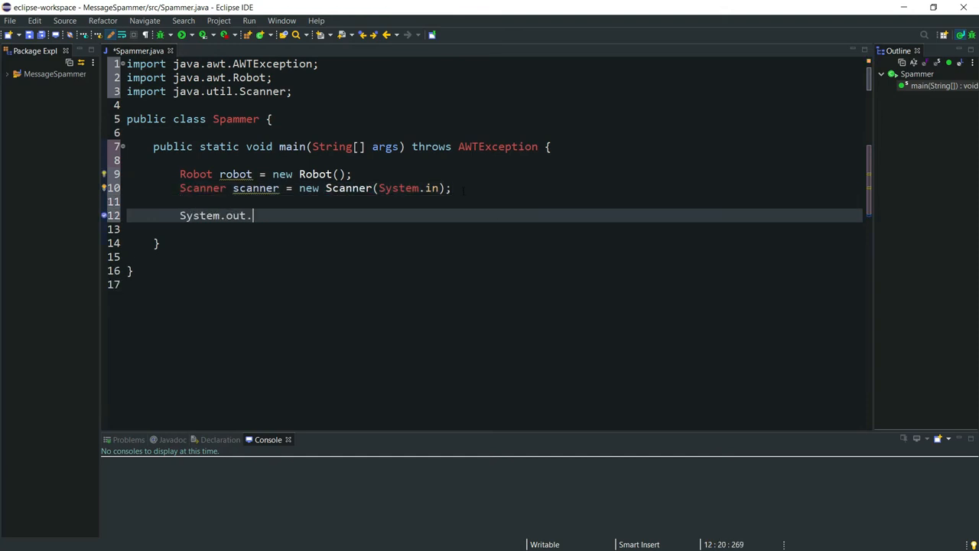
text(println(""))
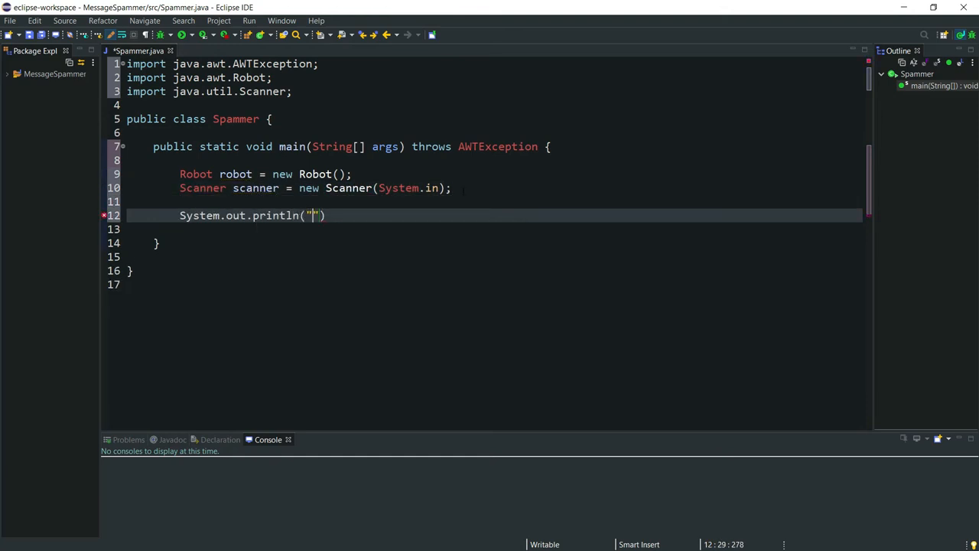
text(Enter yout)
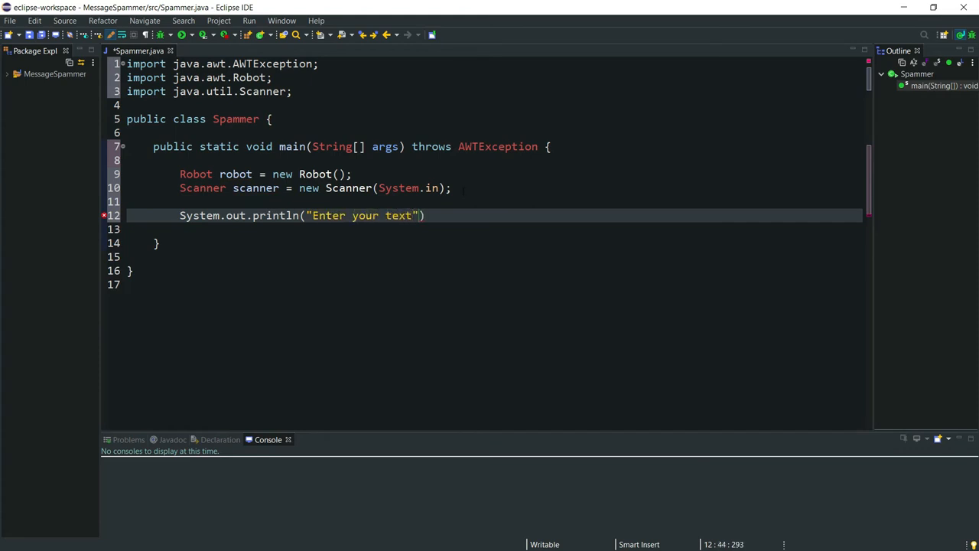
text(:");)
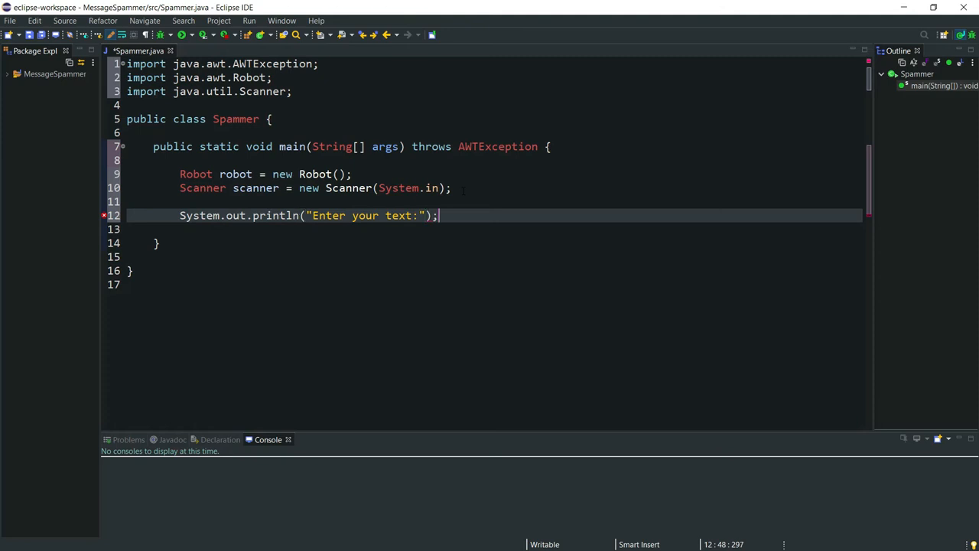
Read the user's line into String Text using scanner.nextLine()
key(Return)
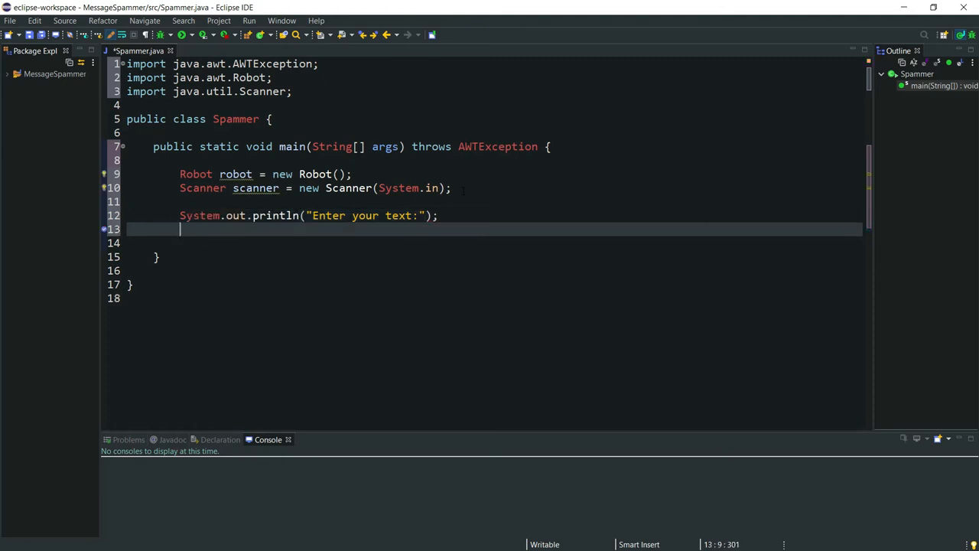
text(String)
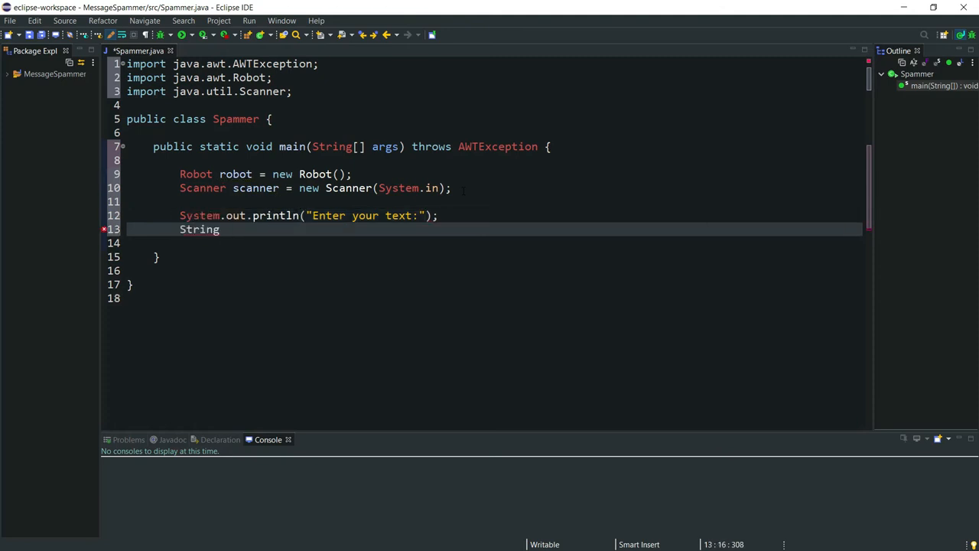
text(Text = sca)
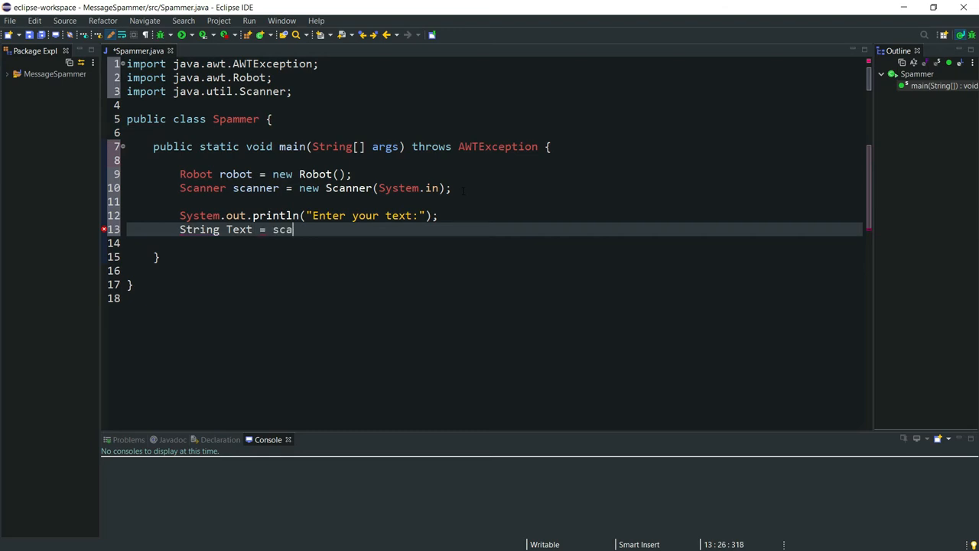
text(nner.)
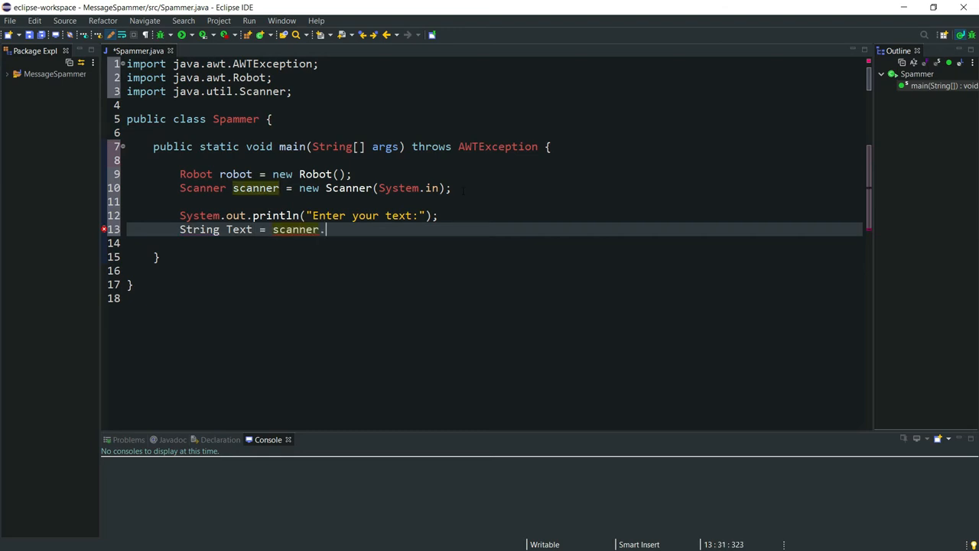
text(nextLine();)
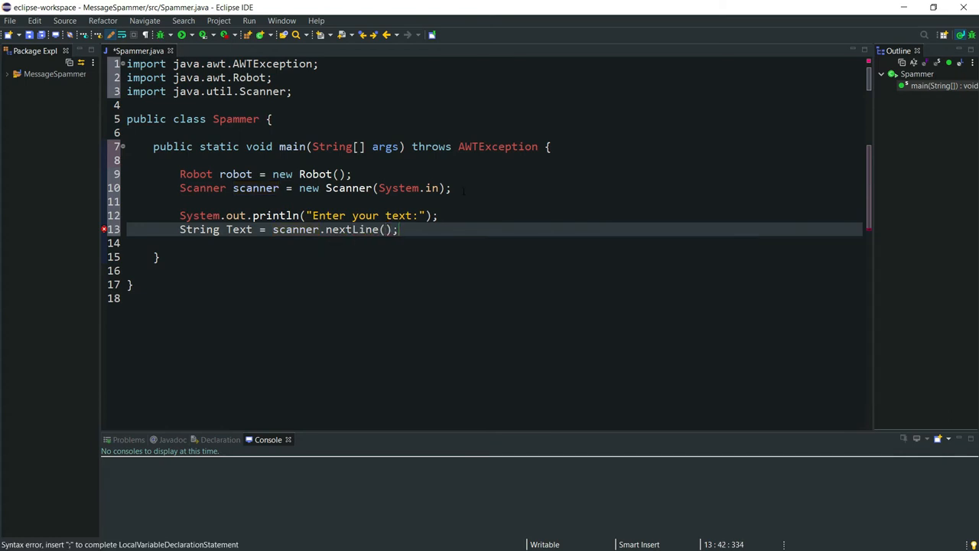
Wrap Text in a StringSelection and set it on Toolkit's system clipboard
text(St)
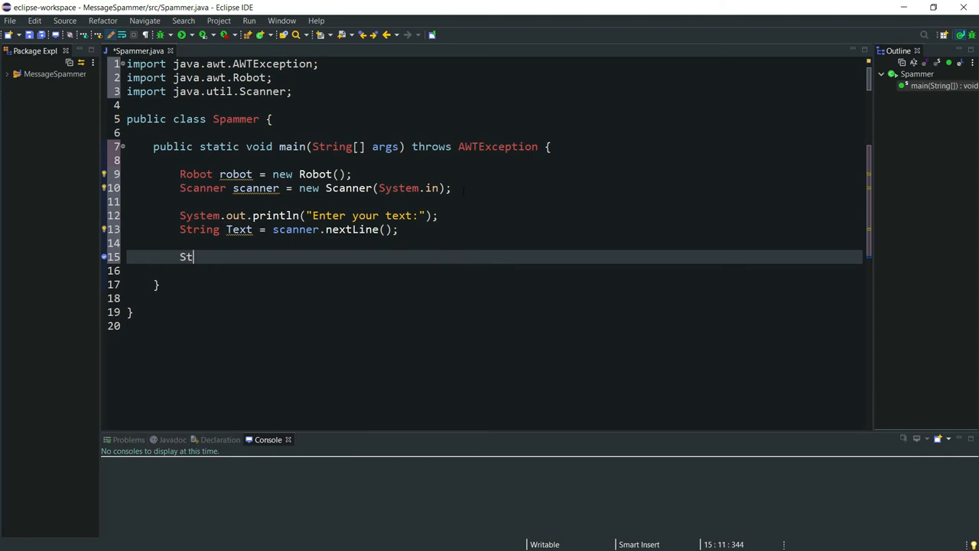
text(ringS)
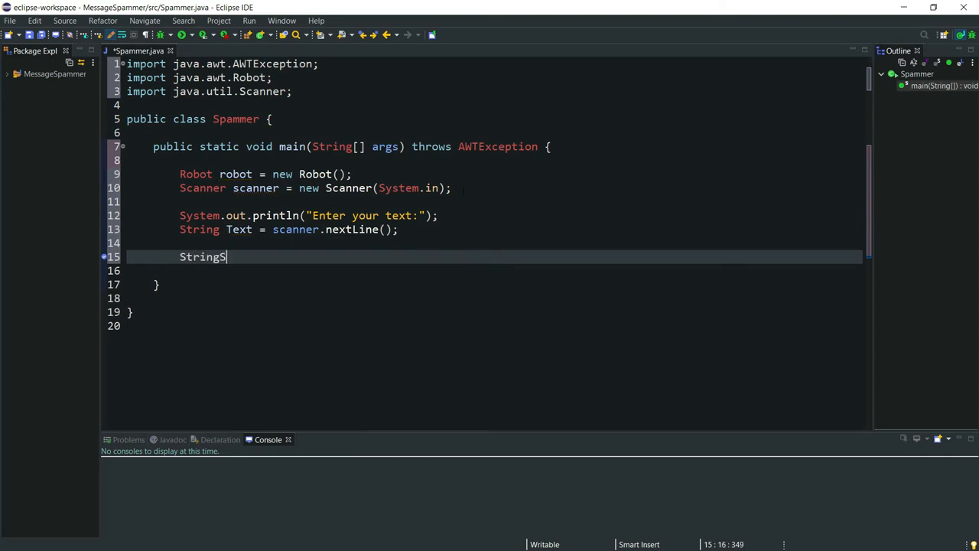
text(election stringSelection = new StringSelection(Text);)
text(Clipboard clipboard = Toollit.get)
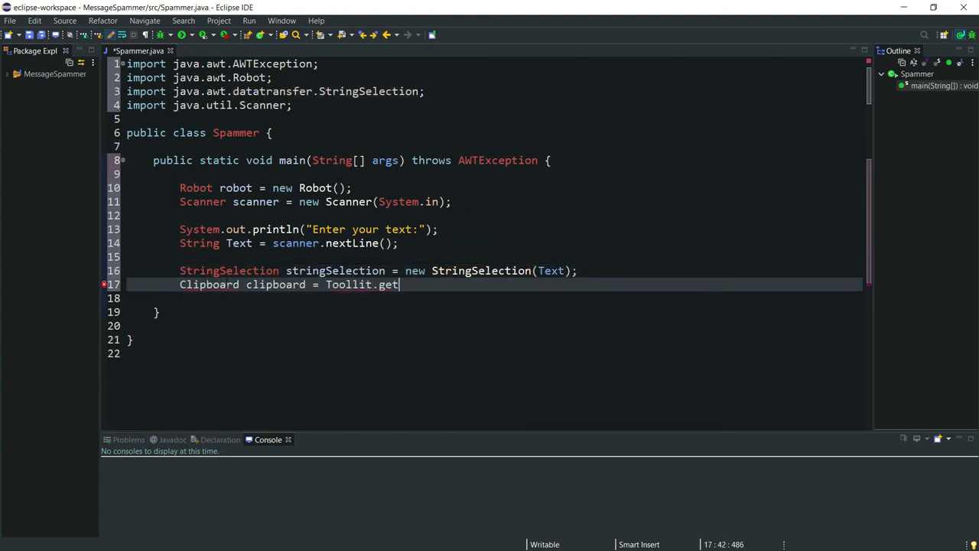
text(DefaultToolkit().getSystemClipb)
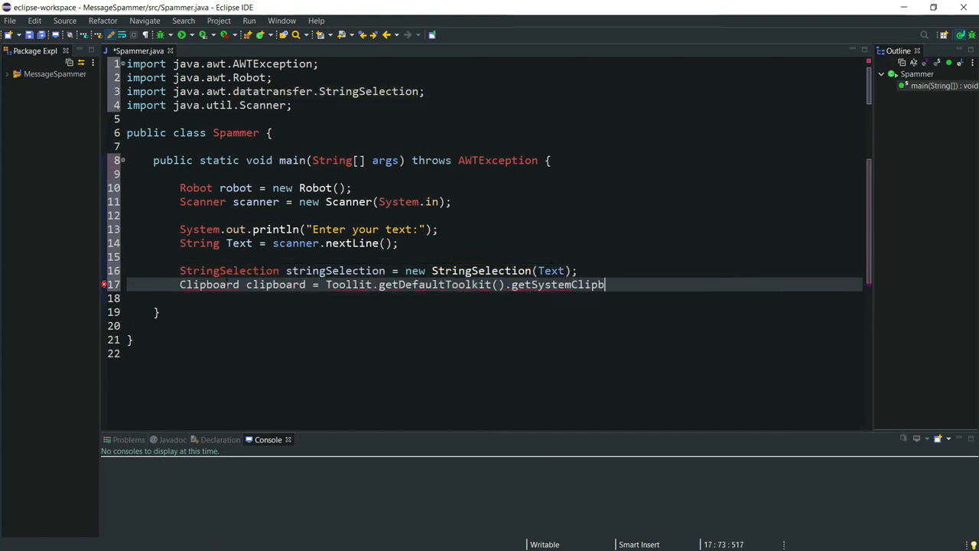
text(oard();)
text(clipboard.setContent)
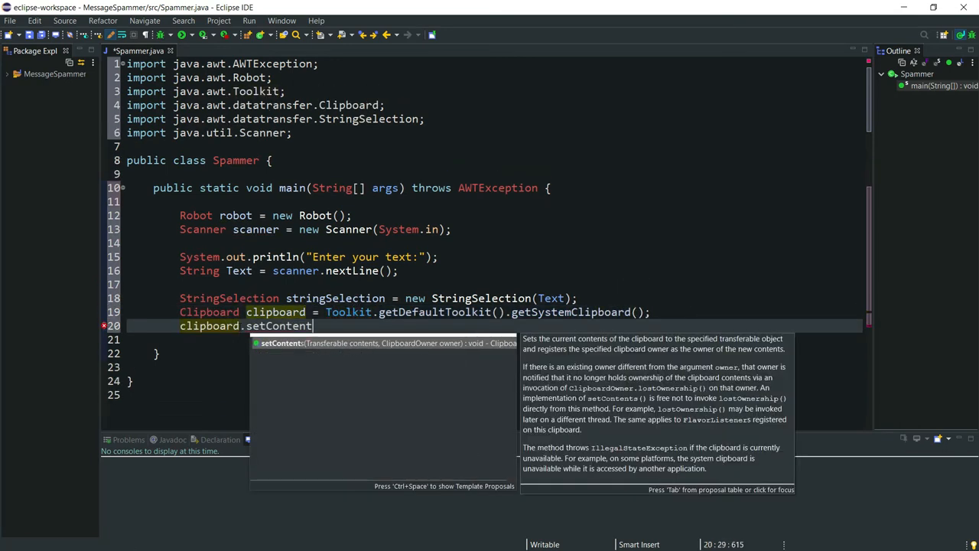
text((StringSelection, null);)
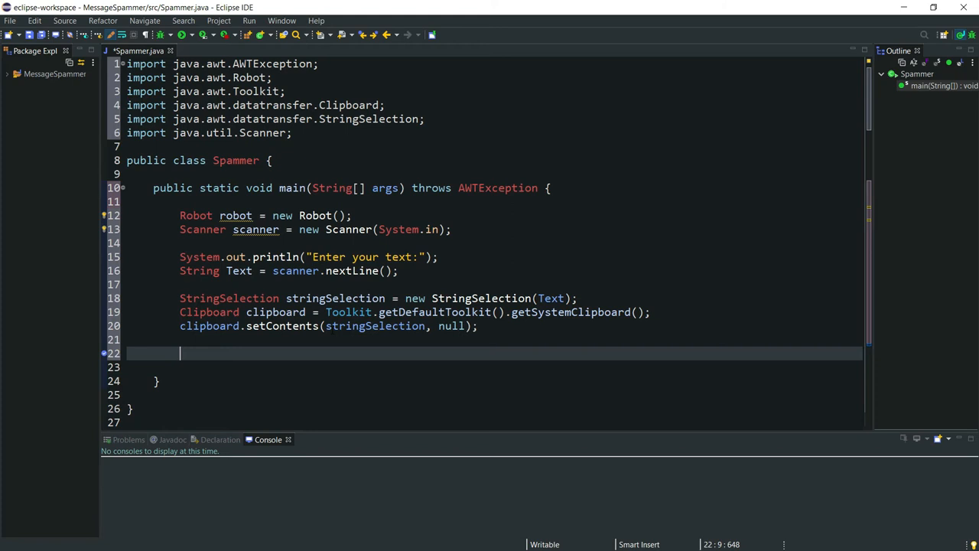
text(System.)
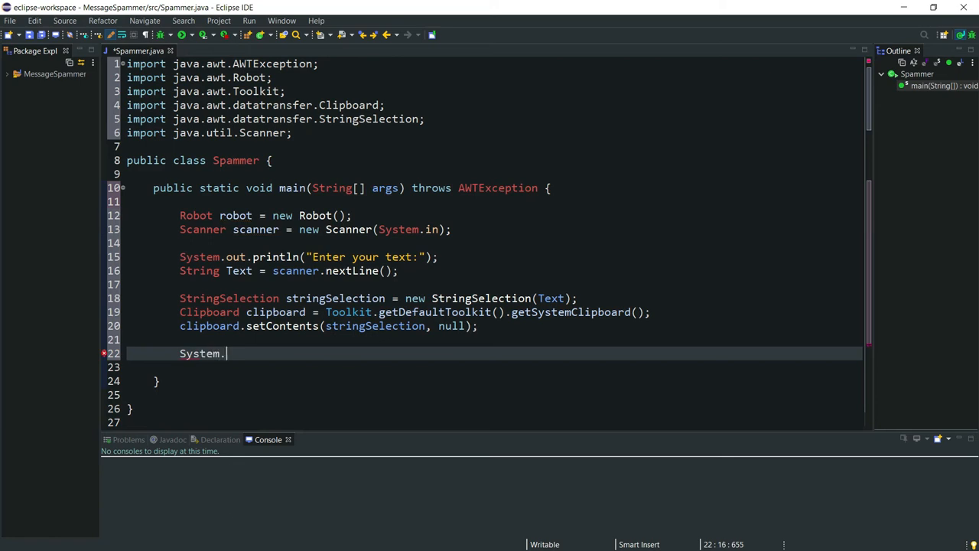
Print "The spamming will start in 5 seconds" after filling the clipboard
text(out.println("The spamming)
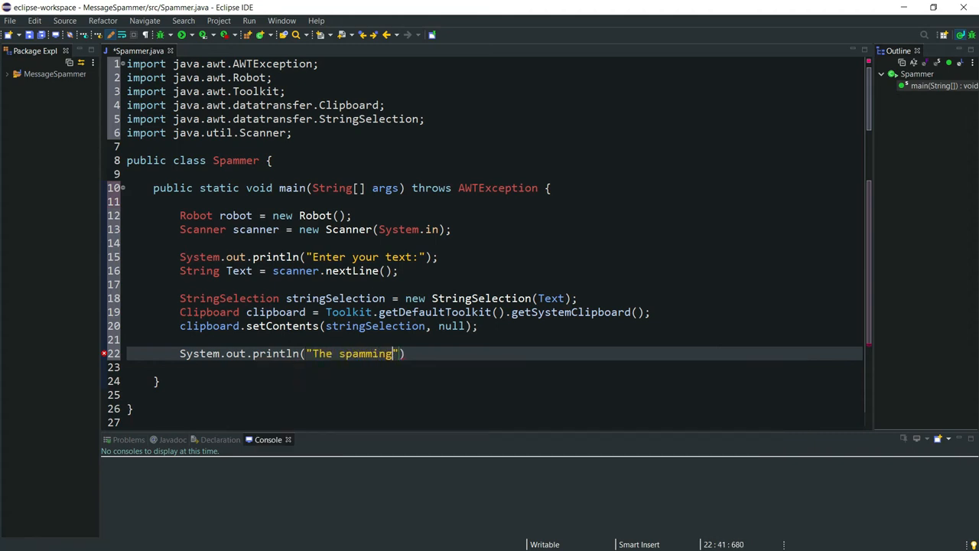
text(will s)
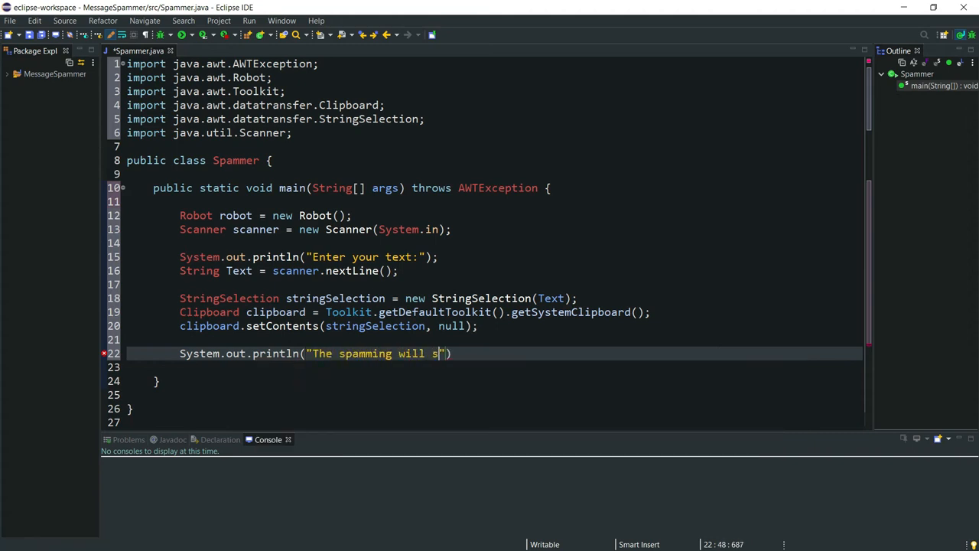
text(tart in 5)
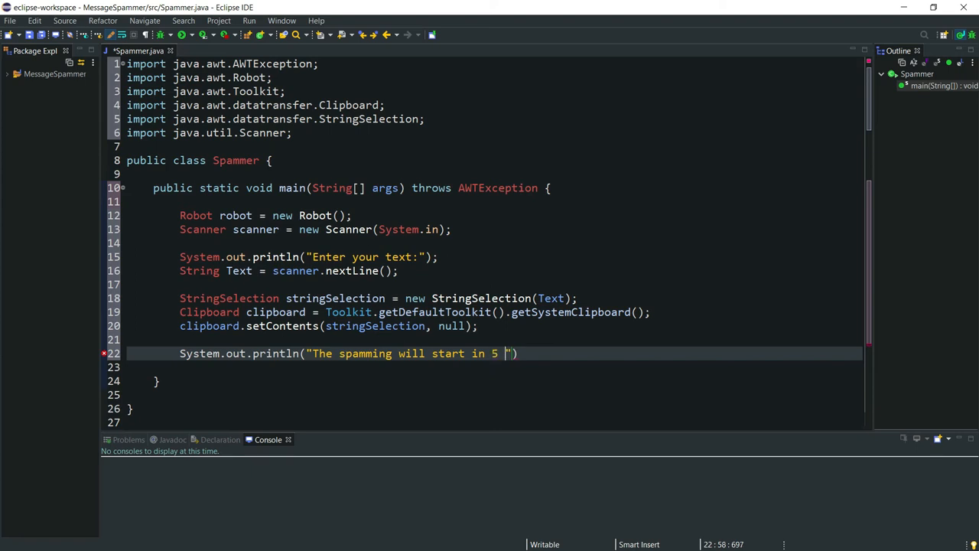
text(seconds");)
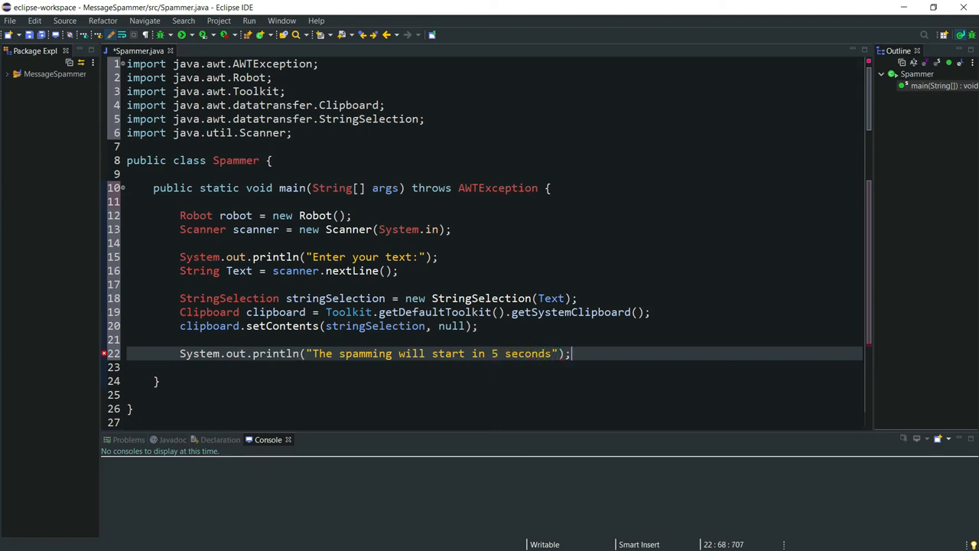
text(Thread.sleep(5000);)
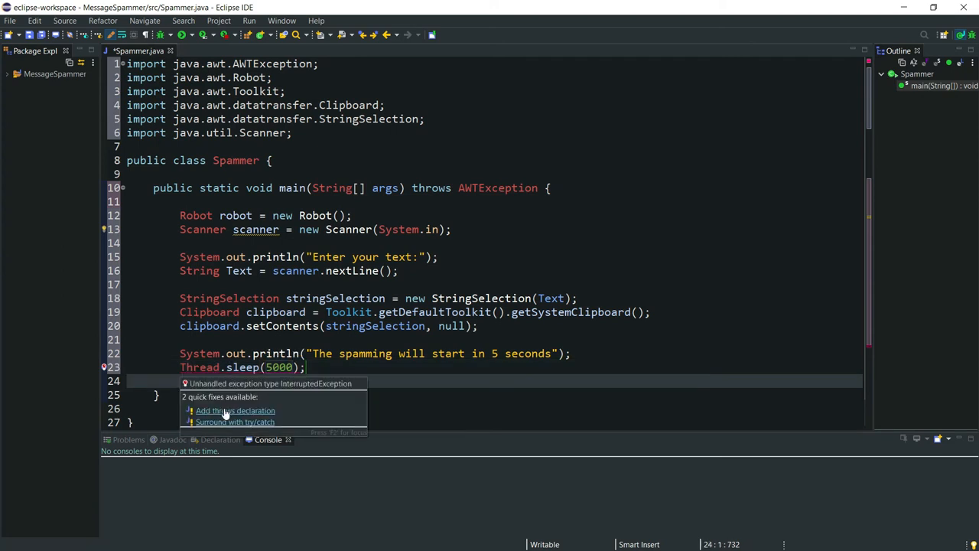
Add throws InterruptedException to main for the Thread.sleep(5000) call
click(235, 410)
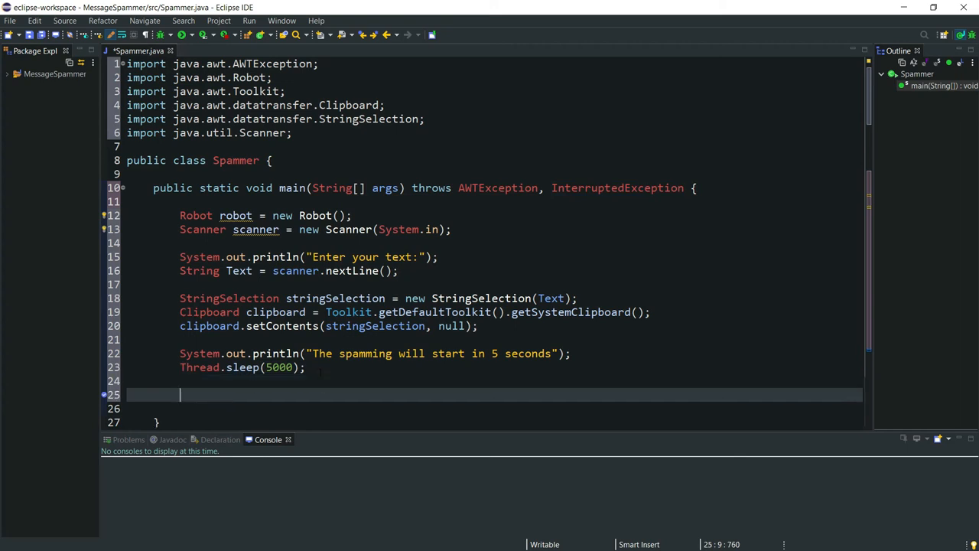
Add robot keyPress and keyRelease calls for VK_CONTROL and VK_V, importing KeyEvent
text(robot)
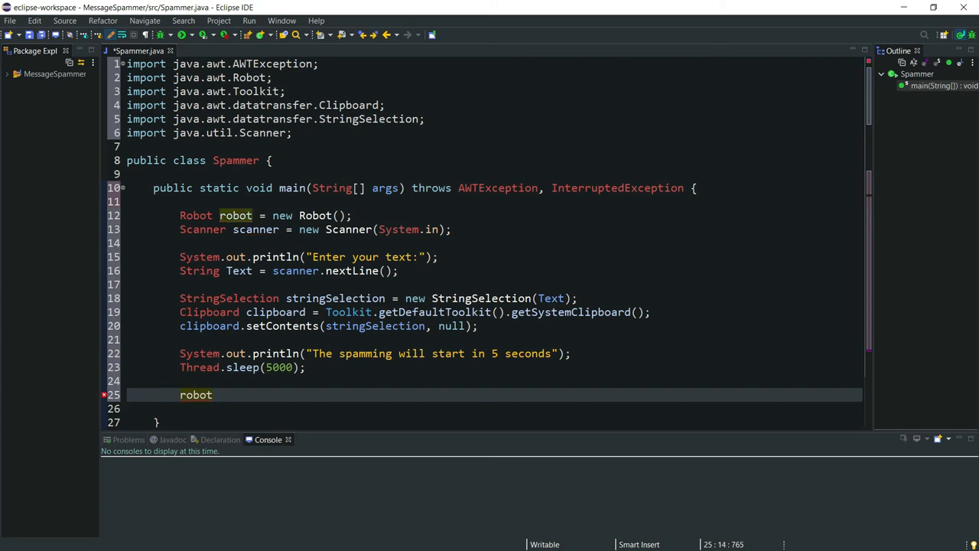
text(.keyPress(KeyEvent.VK_CONTROL);)
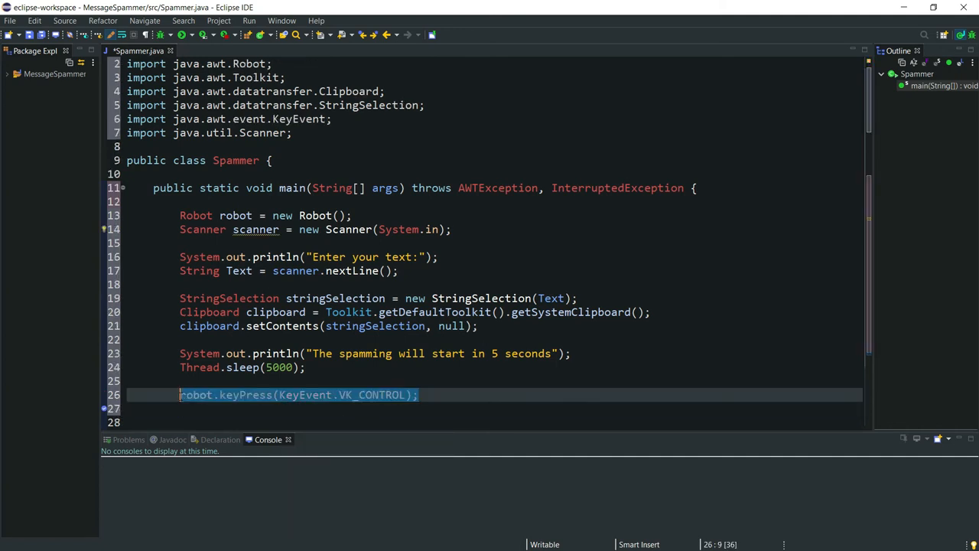
click(346, 407)
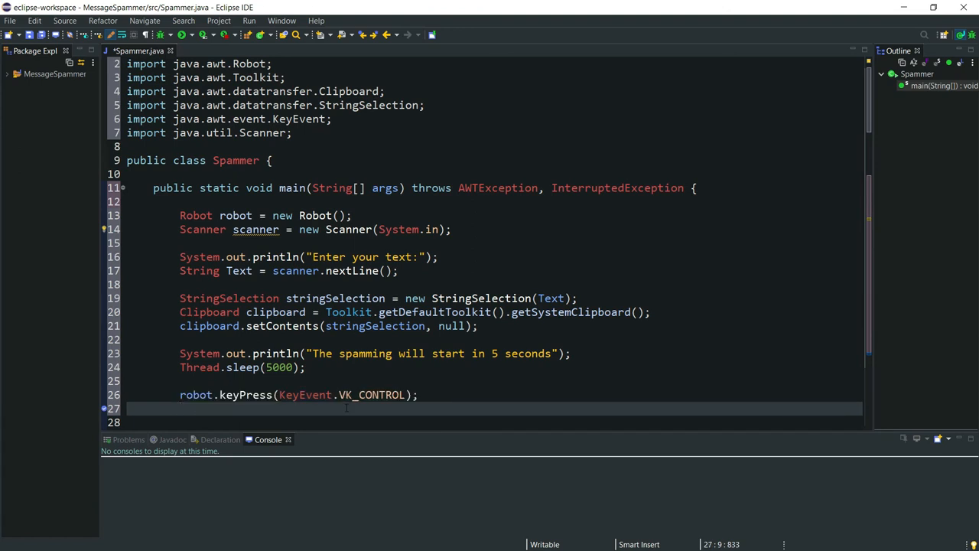
text(robot.keyPress(KeyEvent.VK_CONTROL);)
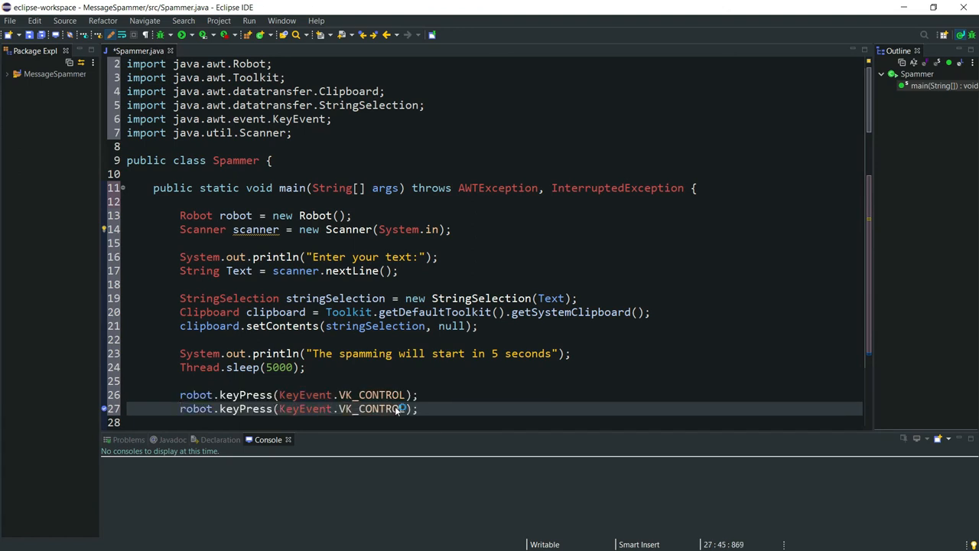
double_click(381, 407)
text(V)
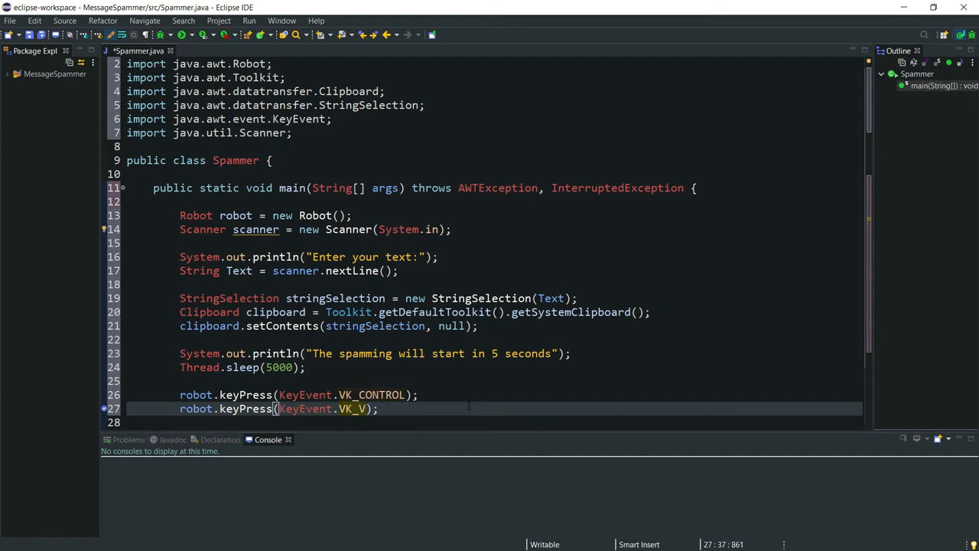
scroll(down, 3)
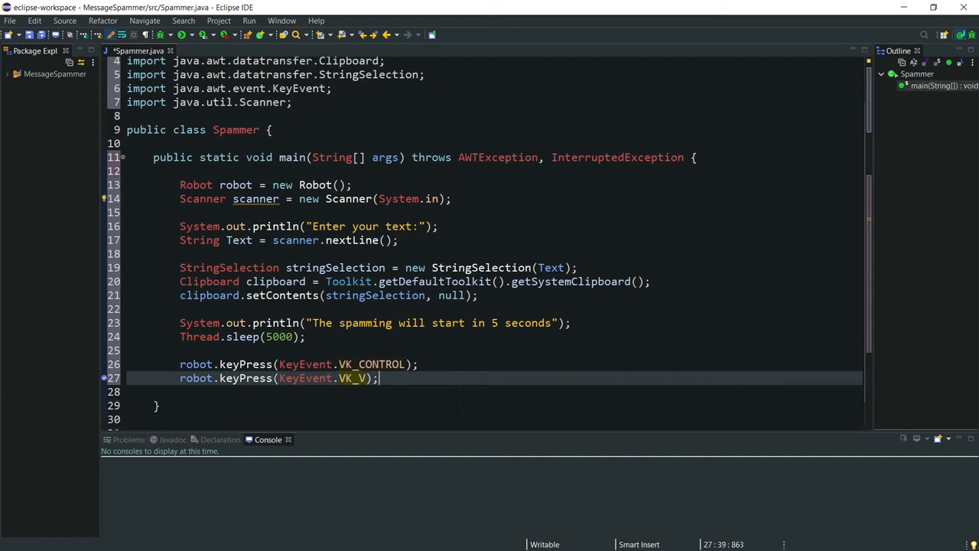
key(Return)
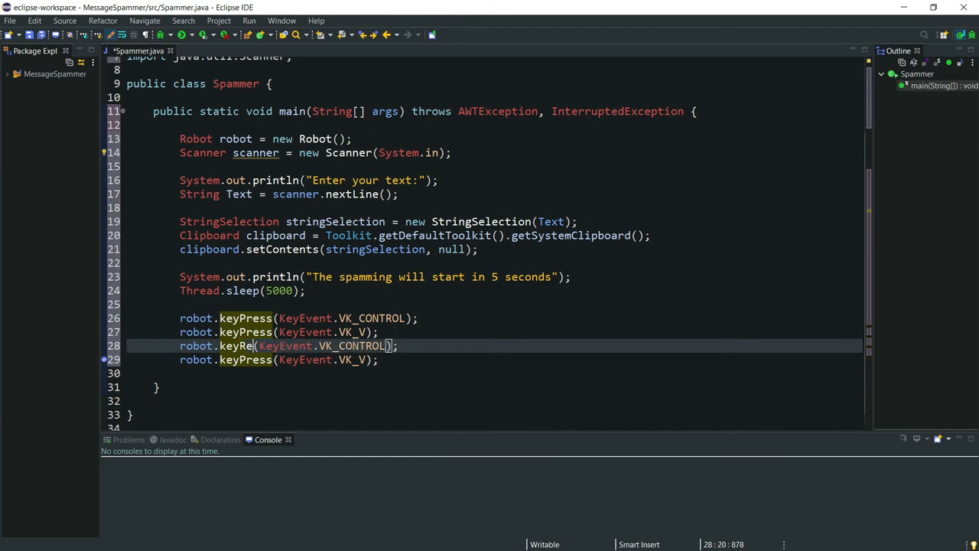
text(lease)
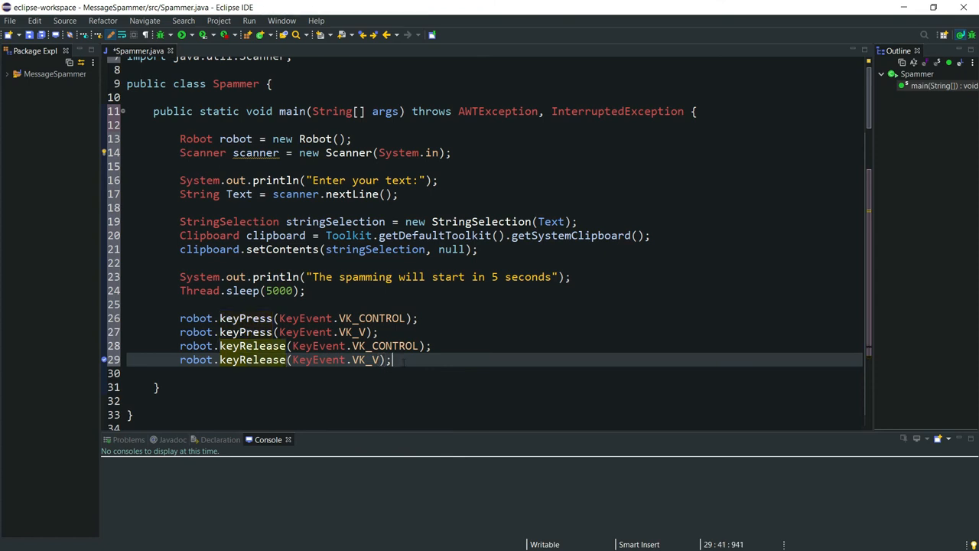
text(robi)
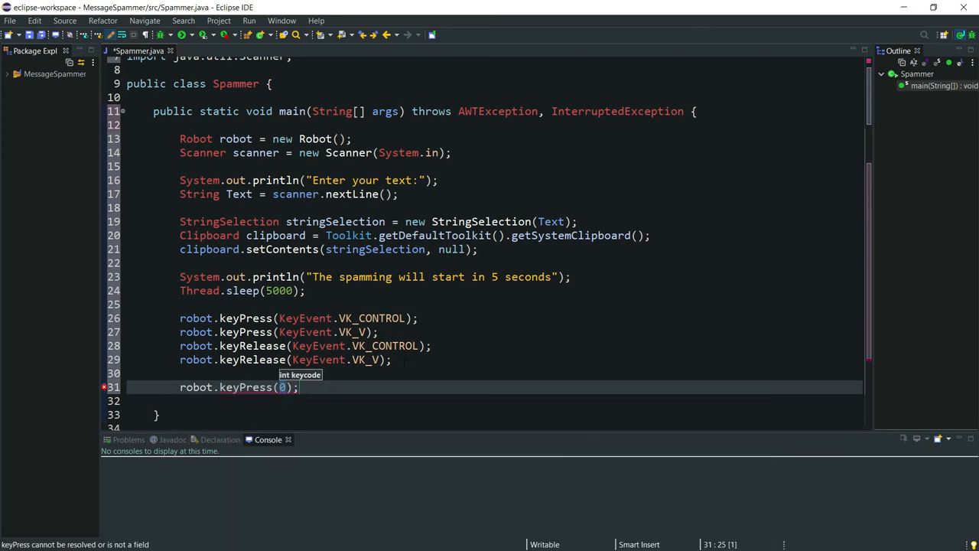
Add robot.keyPress and robot.keyRelease for KeyEvent.VK_ENTER below the paste lines
text(KeyEvent)
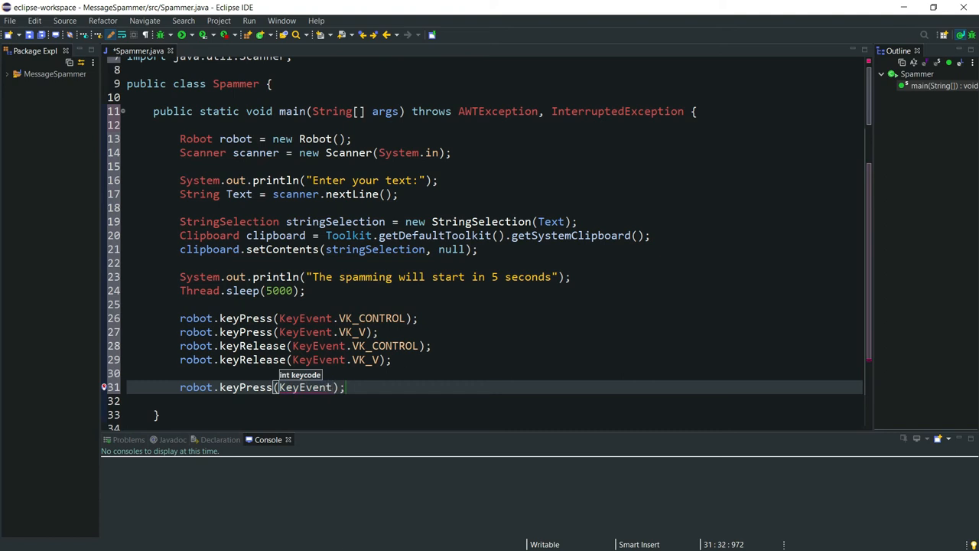
text(VK_ENTER)
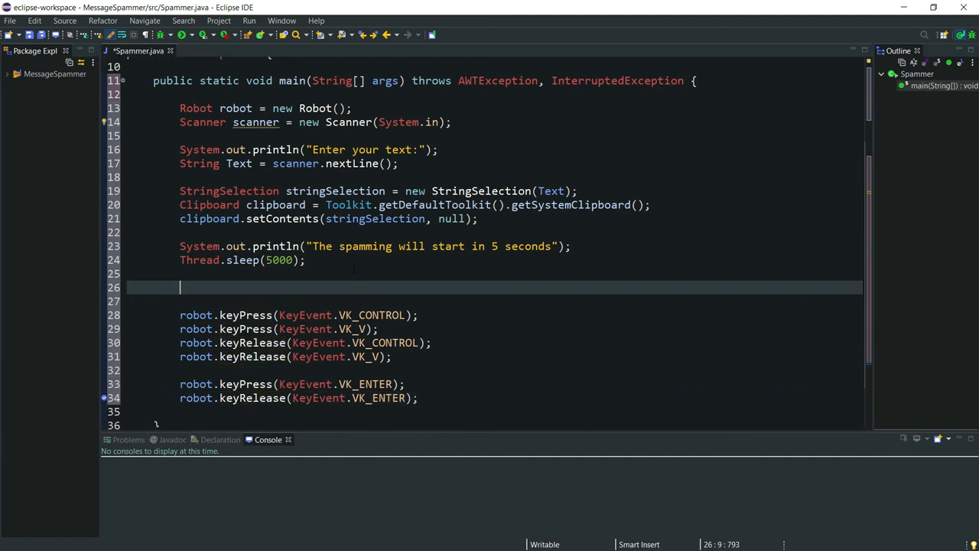
Enclose the Ctrl+V and Enter key press/release lines in while(true) { }
text(whi)
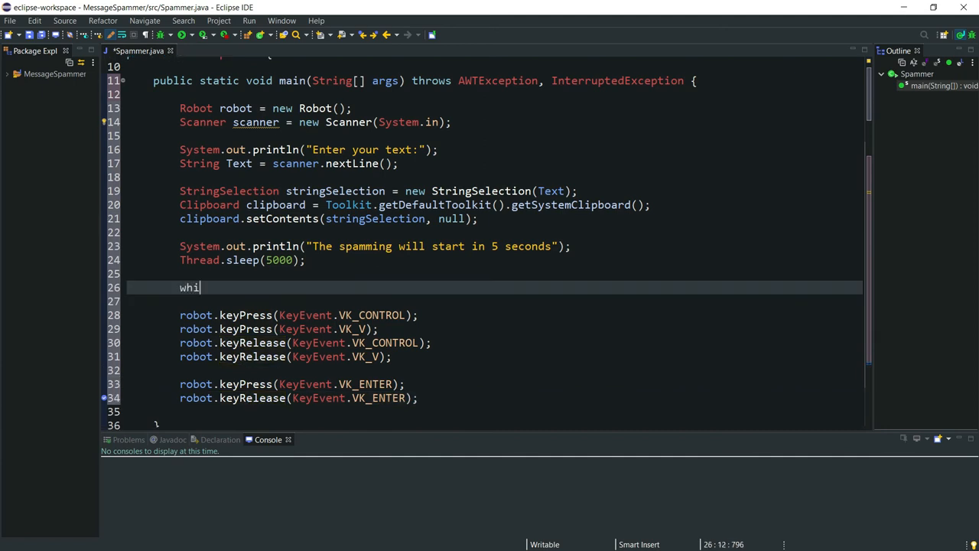
text(le() {)
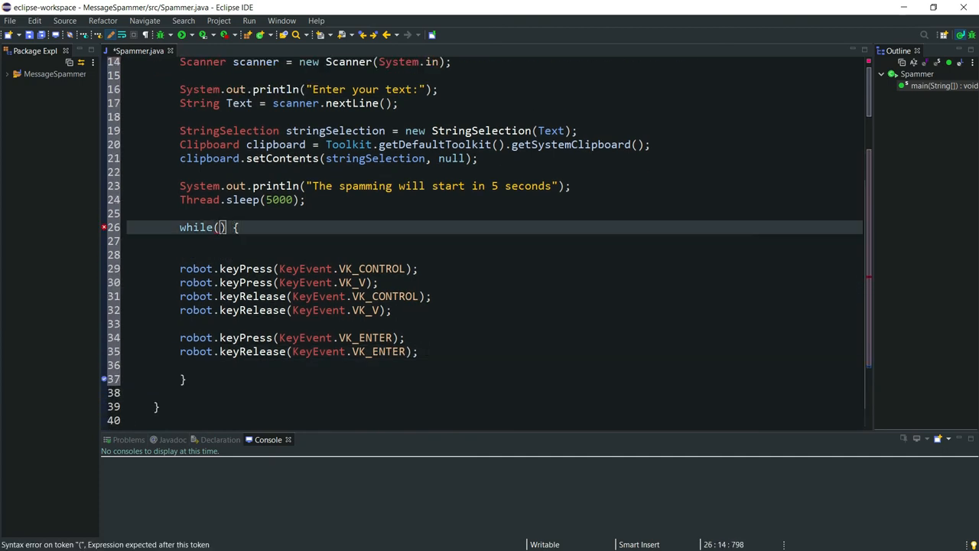
text(true)
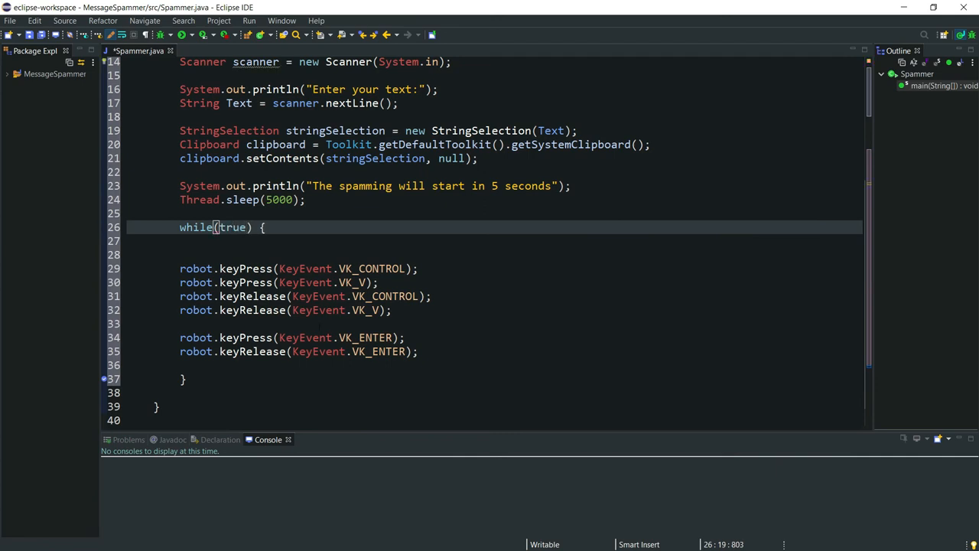
scroll(up, 3)
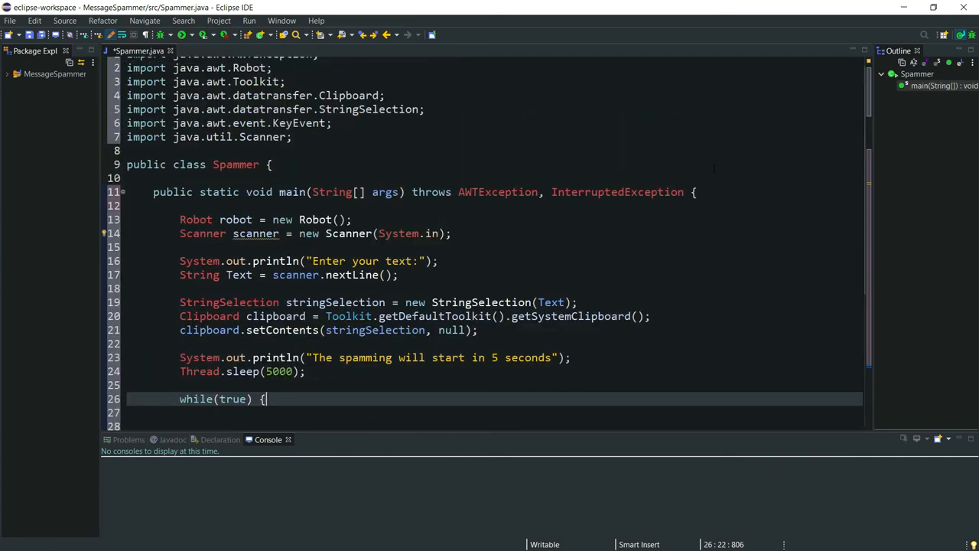
Add an int x counter, change the loop condition to x <= 10, and increment x
text(int)
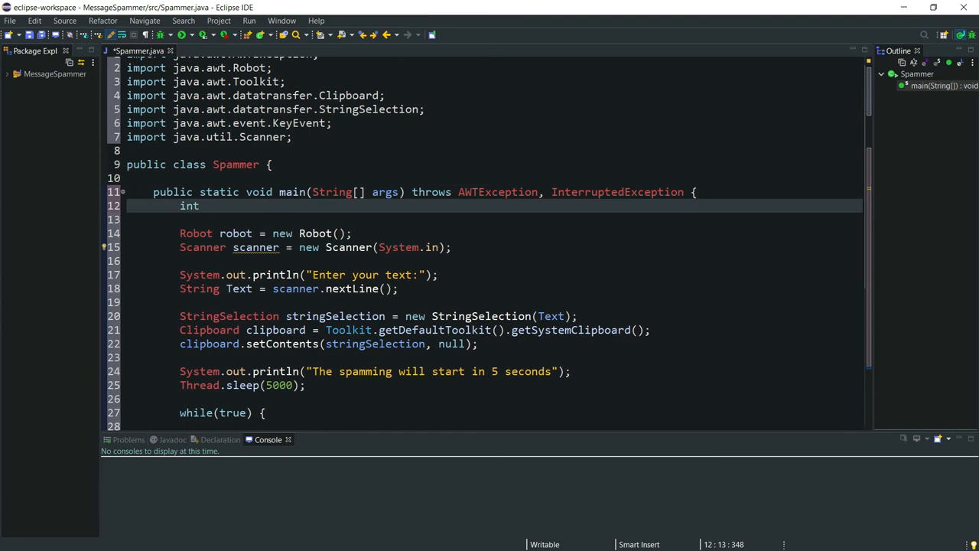
text(x = 10)
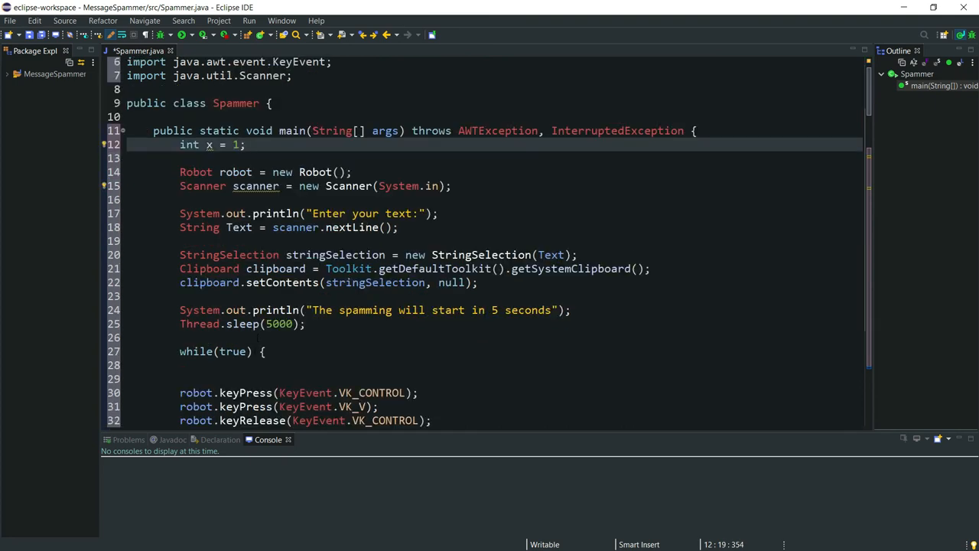
double_click(233, 305)
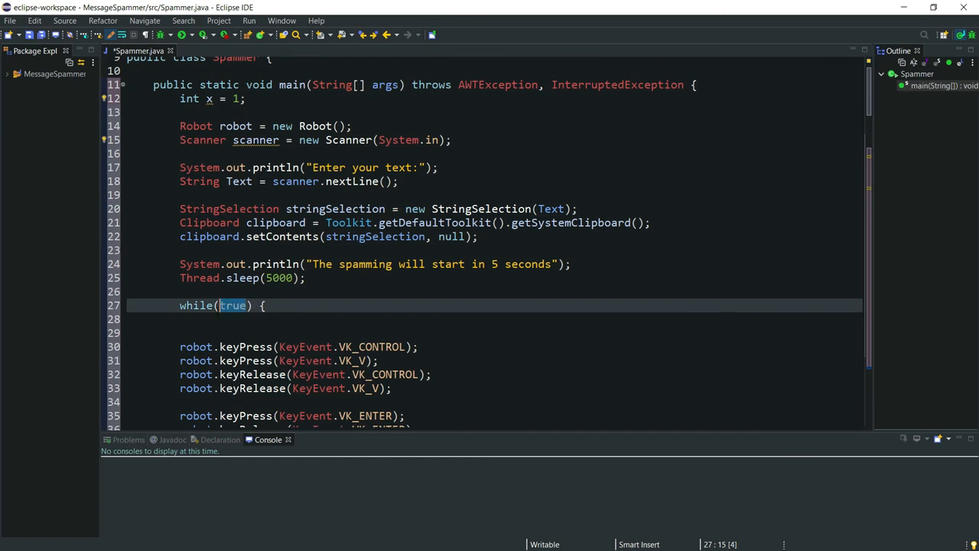
text(x <= 10)
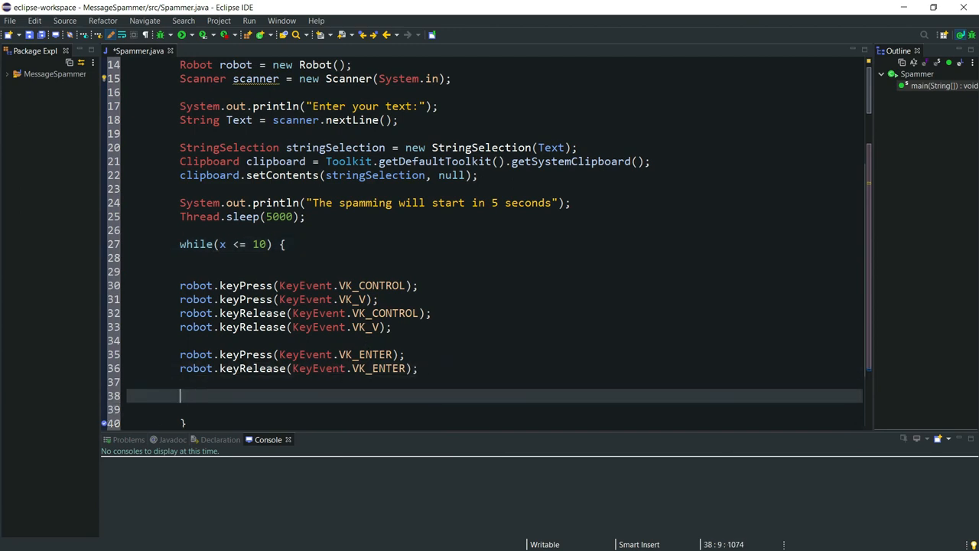
text(x++;)
click(494, 271)
text(Thread.sleep(1000);)
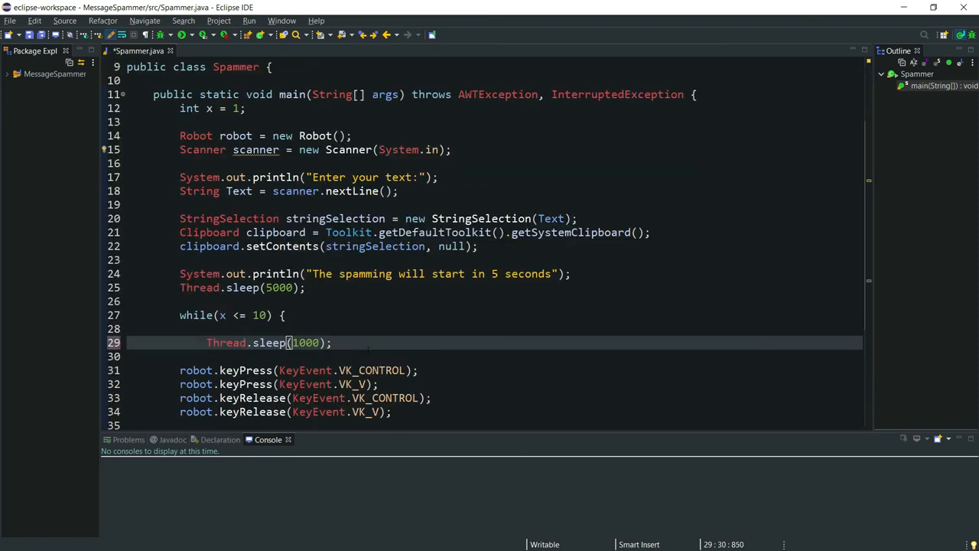
Run the Spammer program
click(248, 35)
text(Hey)
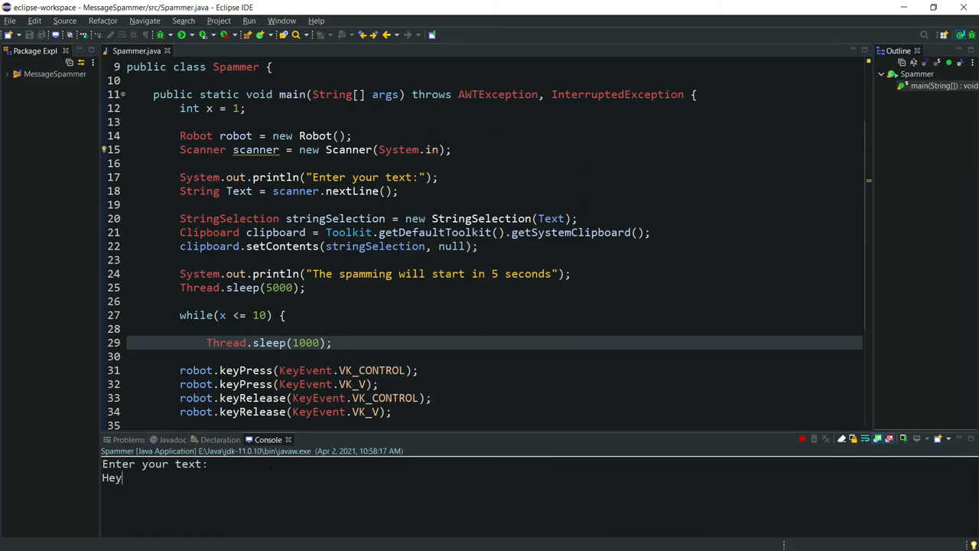
Type 'Hey mom, Subscribe to Robono' at the console prompt
text(mom, Subsri)
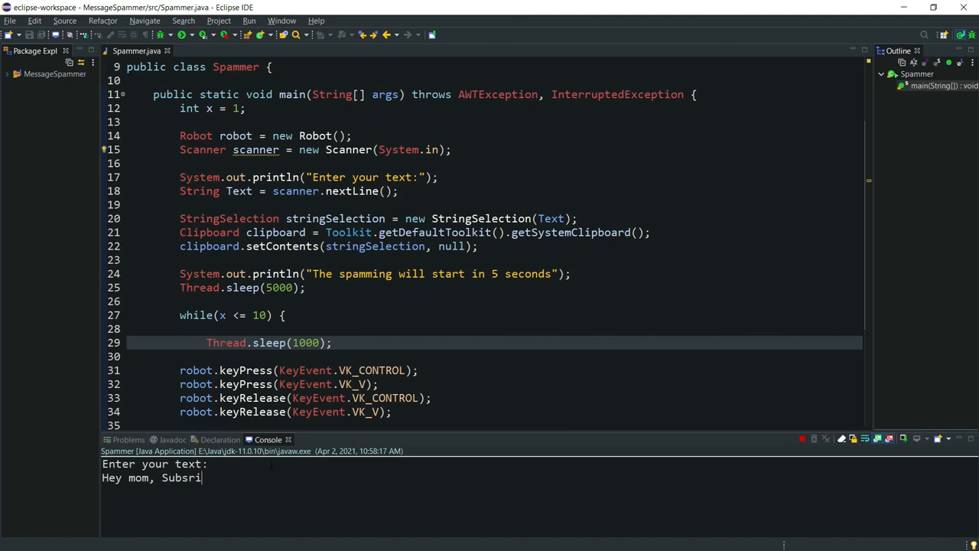
text(b)
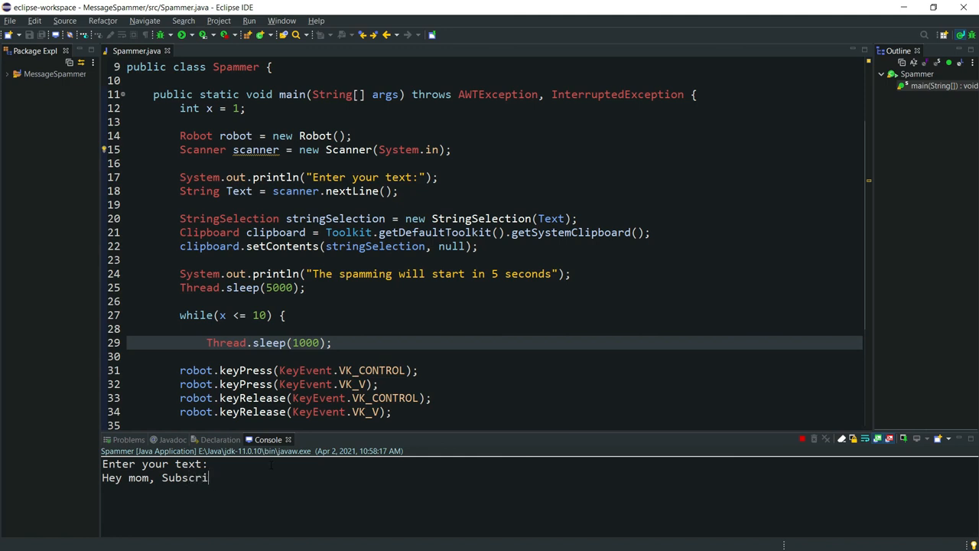
text(be to Robono)
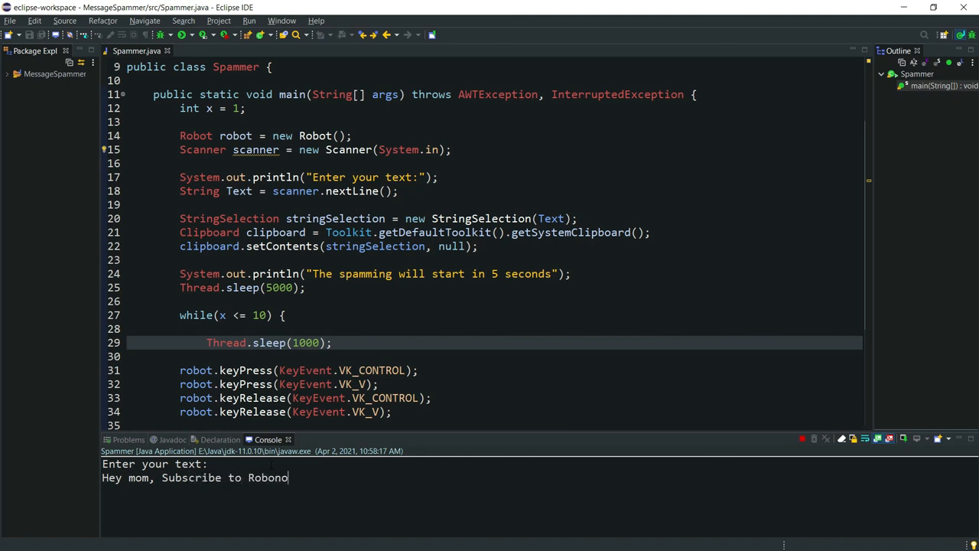